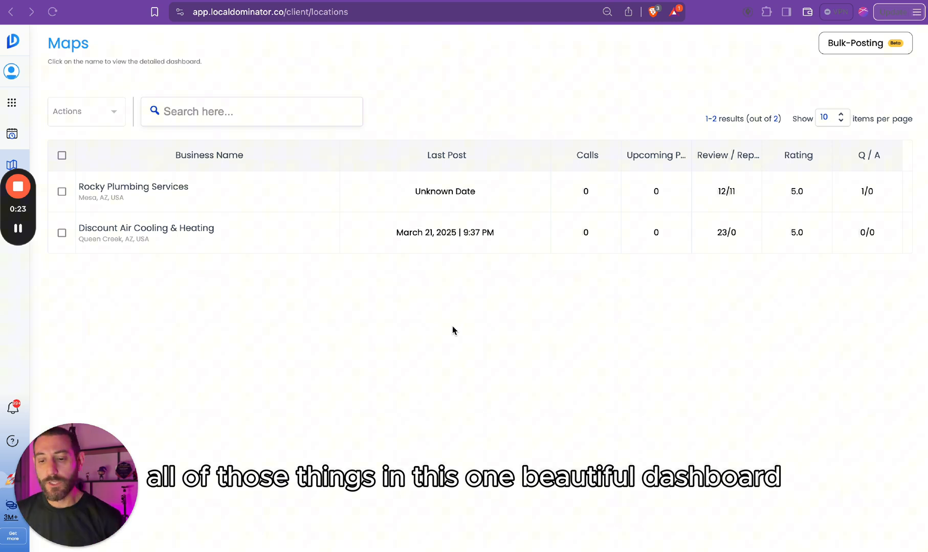
{"action": "mouse_move", "coordinate": [272, 65]}
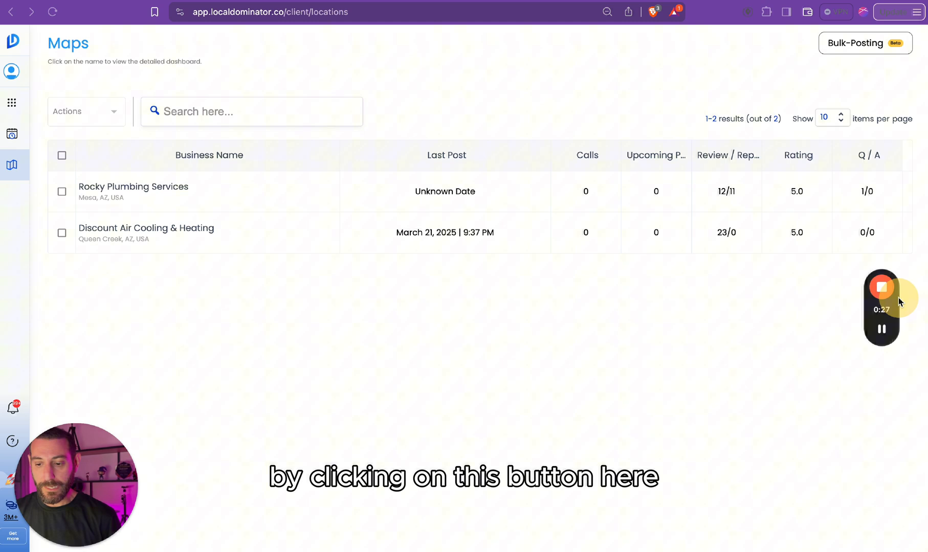
Open the map locations list and scroll the dashboard to the Keywords Used To Find Your Business table.
{"action": "left_click", "coordinate": [12, 166]}
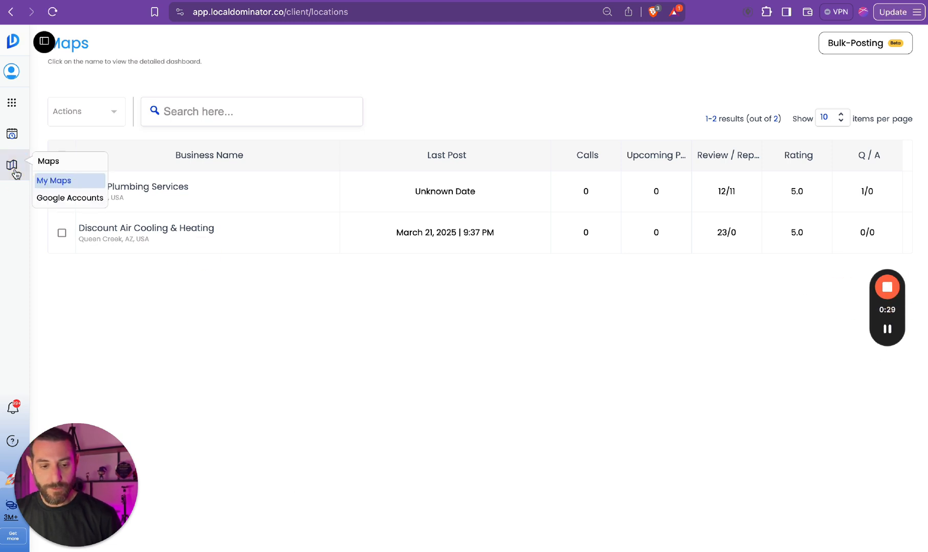
{"action": "left_click", "coordinate": [70, 198]}
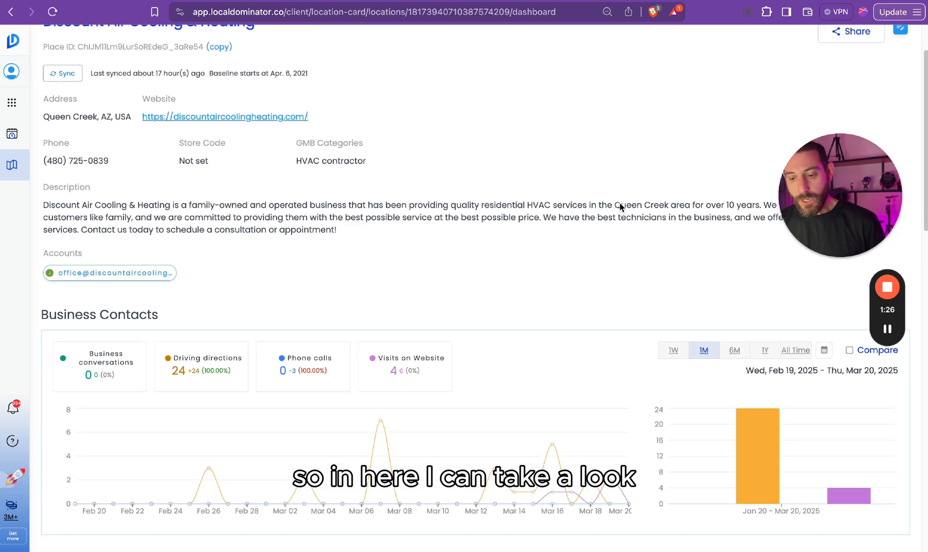
{"action": "scroll", "scroll_direction": "down", "scroll_amount": 3}
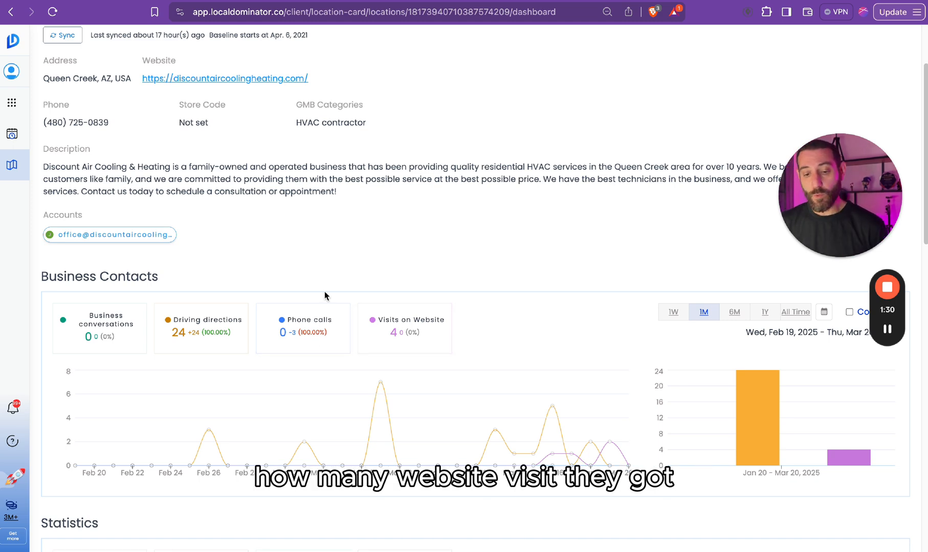
{"action": "mouse_move", "coordinate": [472, 205]}
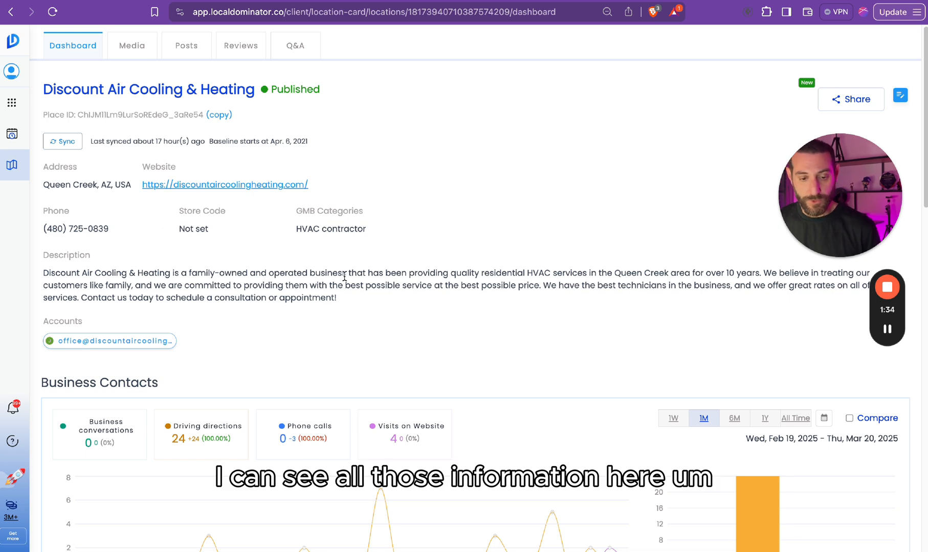
{"action": "scroll", "scroll_direction": "down", "scroll_amount": 3}
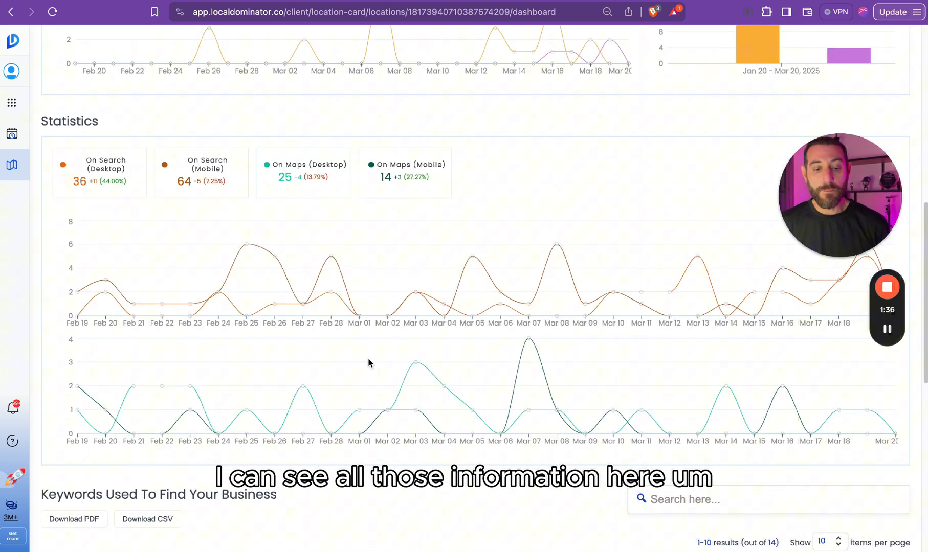
{"action": "scroll", "scroll_direction": "down", "scroll_amount": 3}
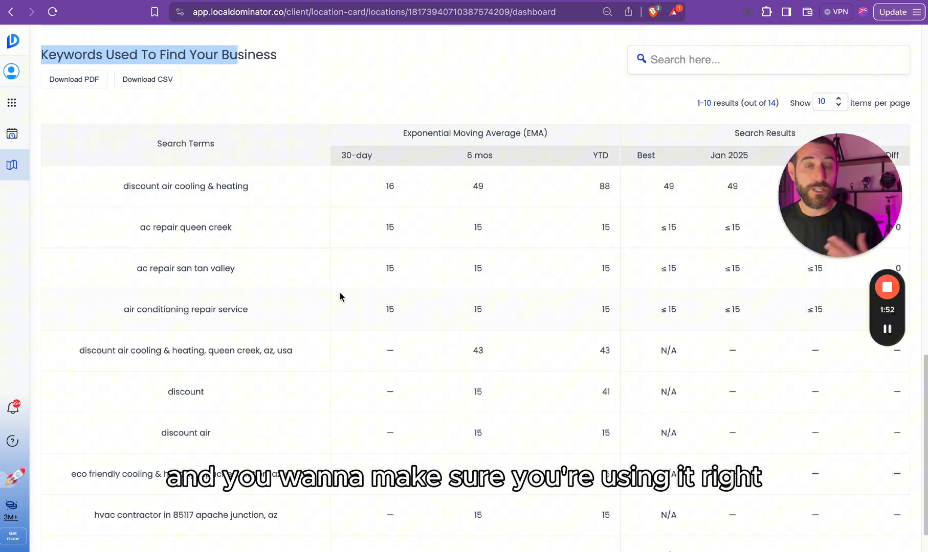
Open the Media library listing 51 live uploaded images for Discount Air Cooling & Heating.
{"action": "left_click", "coordinate": [72, 46]}
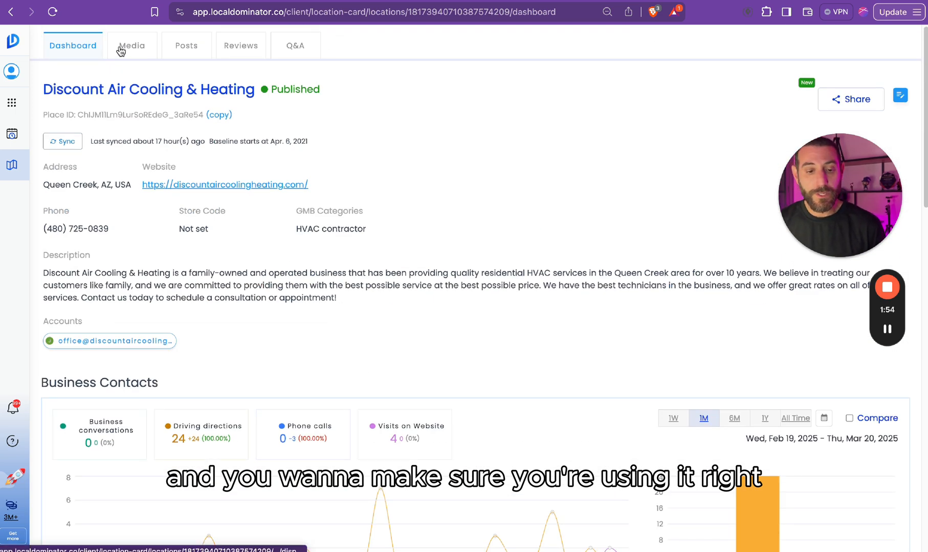
{"action": "left_click", "coordinate": [131, 45]}
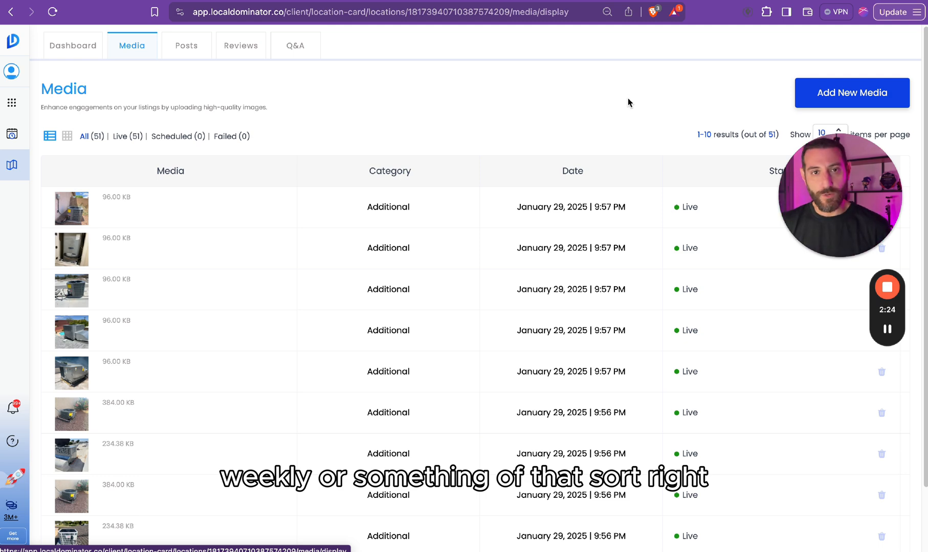
Start a new Google Business post from the Posts section via Create Post.
{"action": "left_click", "coordinate": [186, 46]}
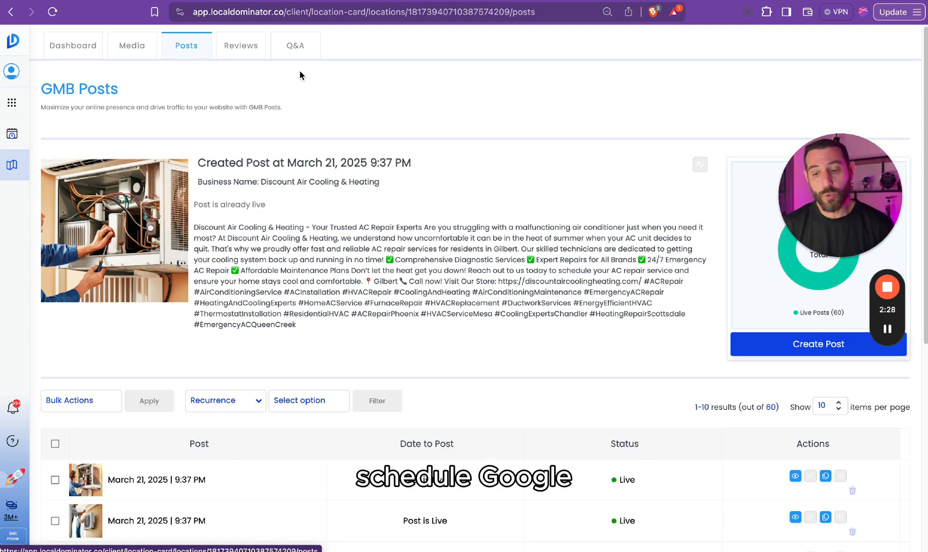
{"action": "left_click", "coordinate": [818, 344]}
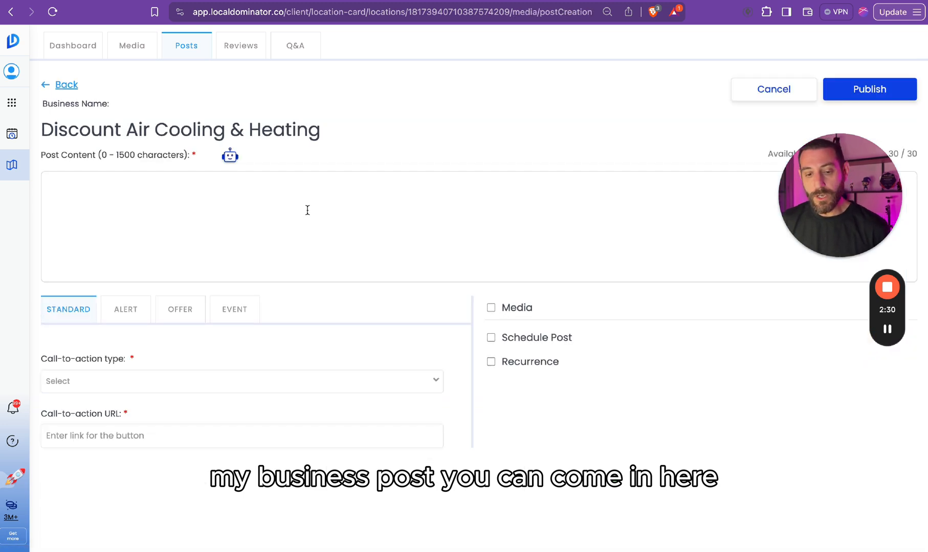
{"action": "left_click", "coordinate": [230, 156]}
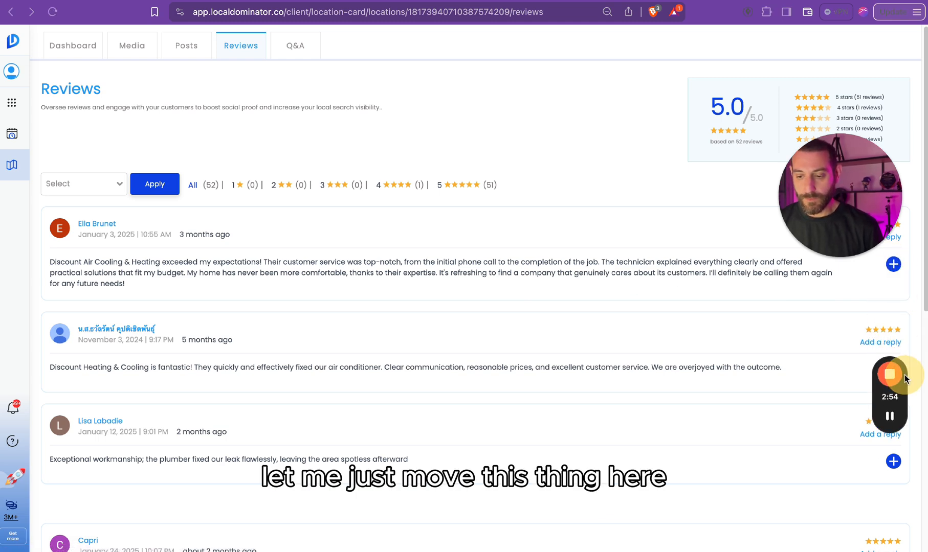
{"action": "left_click", "coordinate": [893, 265]}
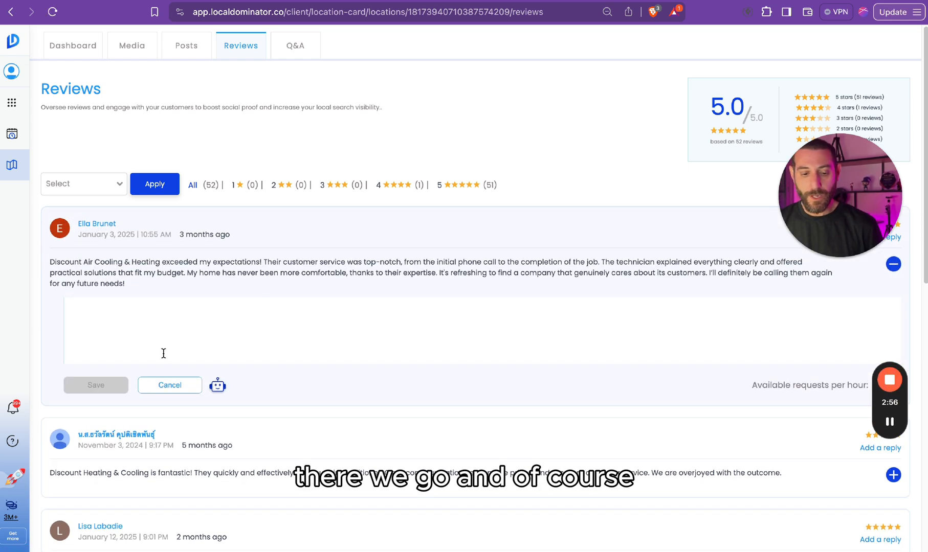
{"action": "left_click", "coordinate": [217, 386]}
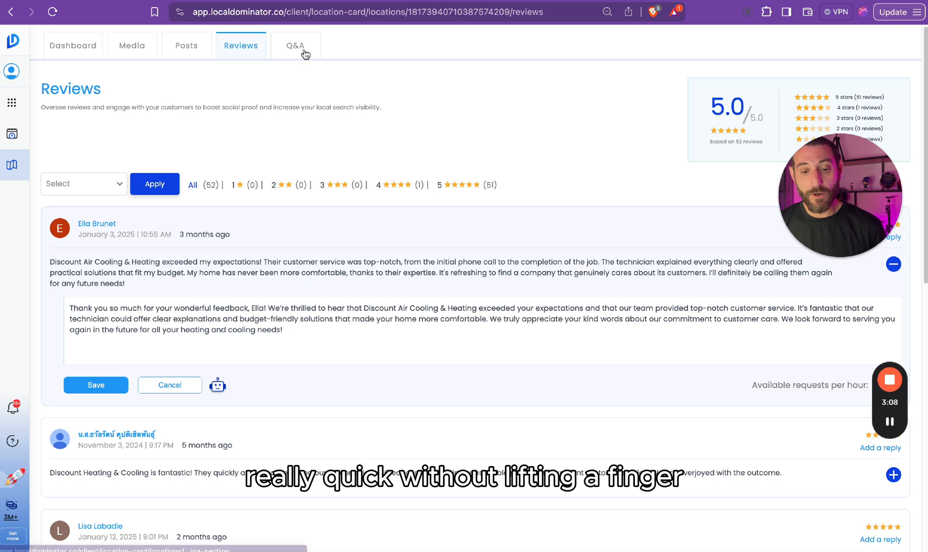
Generate an AI question and answer about HVAC financing in Q&A, then return to the dashboard.
{"action": "left_click", "coordinate": [295, 45]}
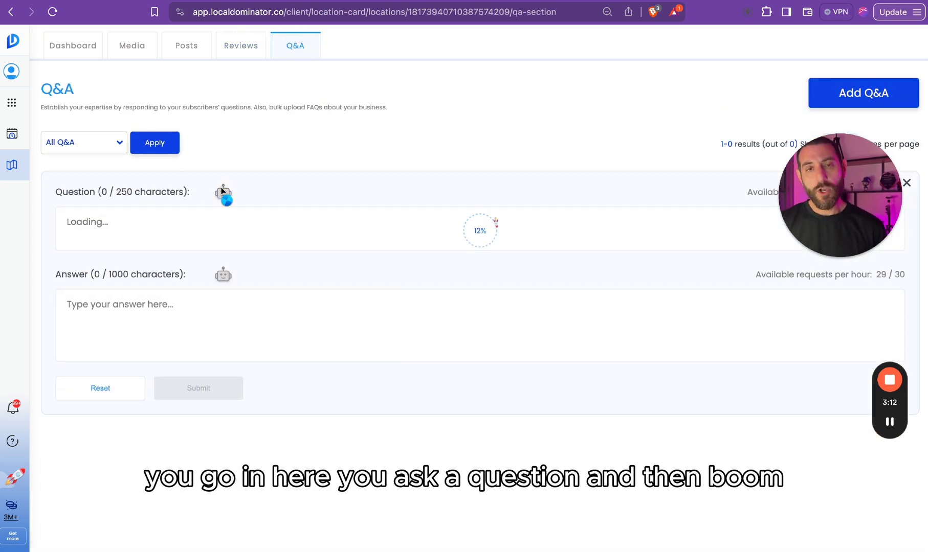
{"action": "left_click", "coordinate": [223, 192]}
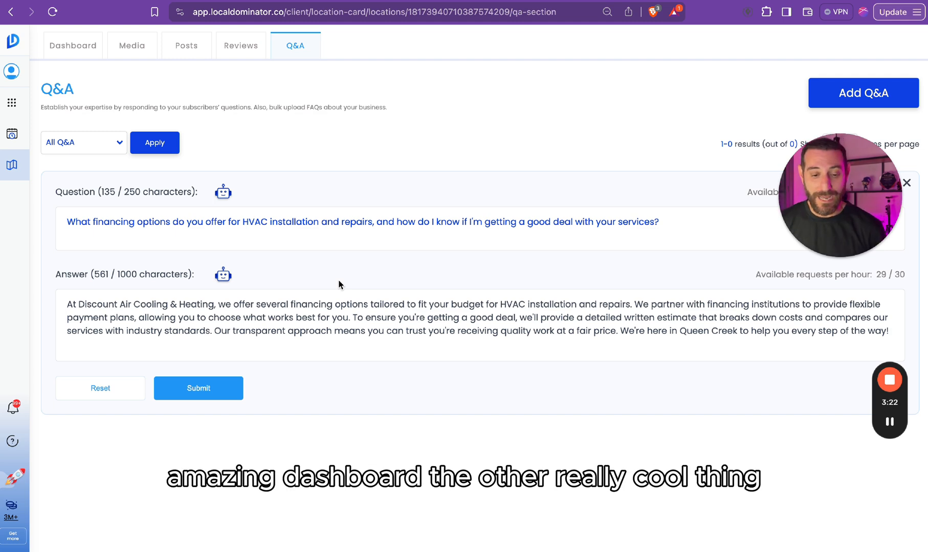
{"action": "left_click", "coordinate": [72, 45]}
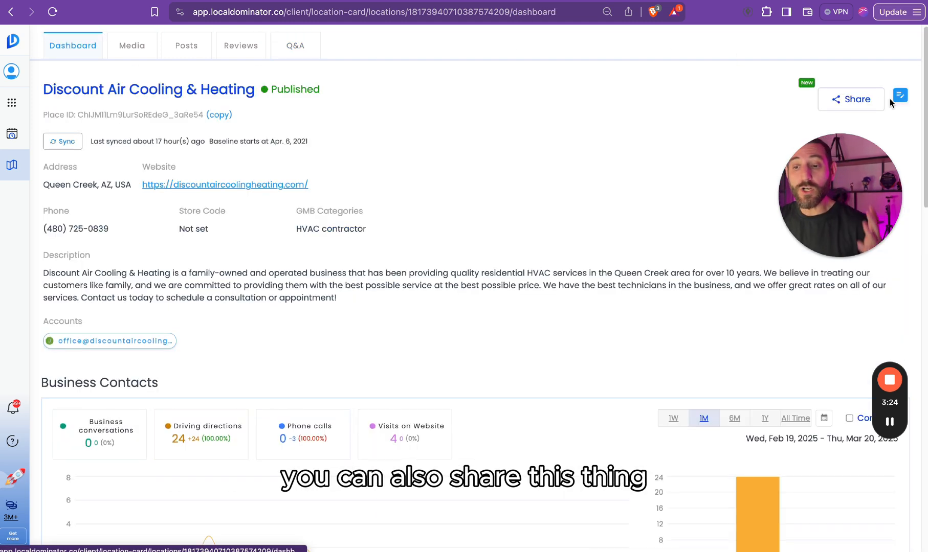
Create a dynamic share link for the report, preview the shared dashboard, and close the Share dialog.
{"action": "left_click", "coordinate": [851, 99]}
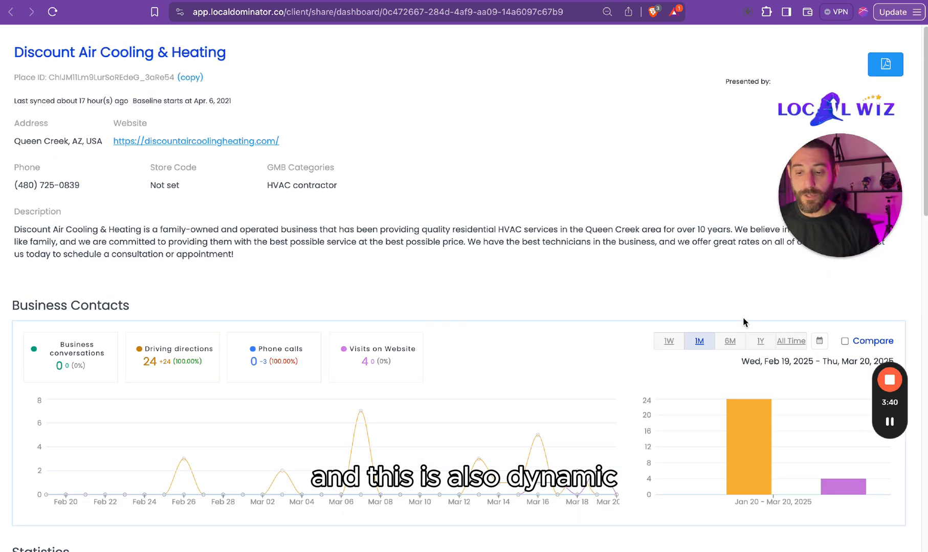
{"action": "left_click", "coordinate": [668, 341]}
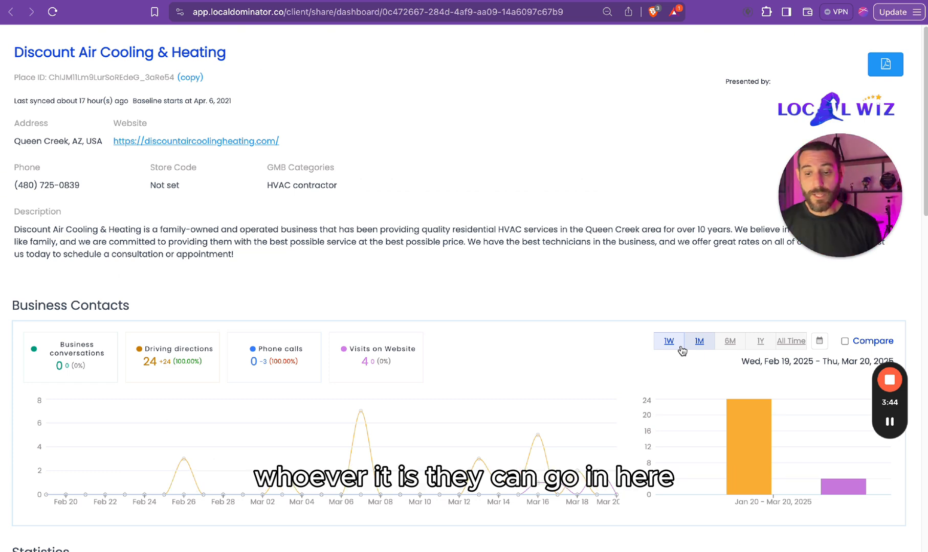
{"action": "scroll", "scroll_direction": "down", "scroll_amount": 3}
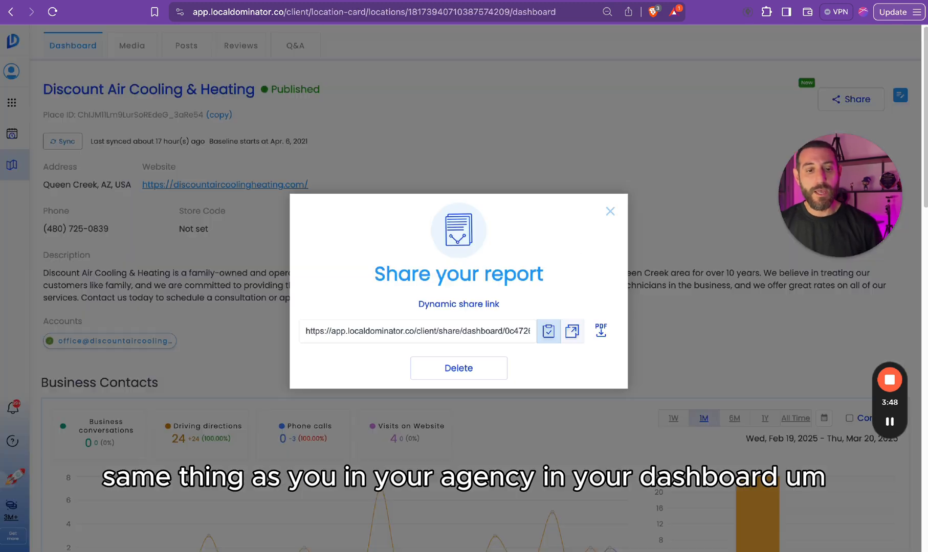
{"action": "left_click", "coordinate": [611, 211]}
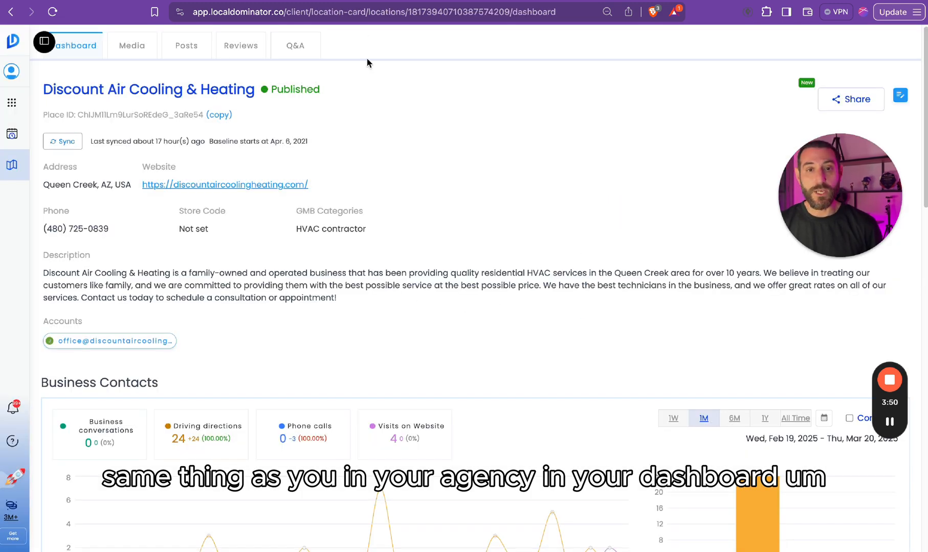